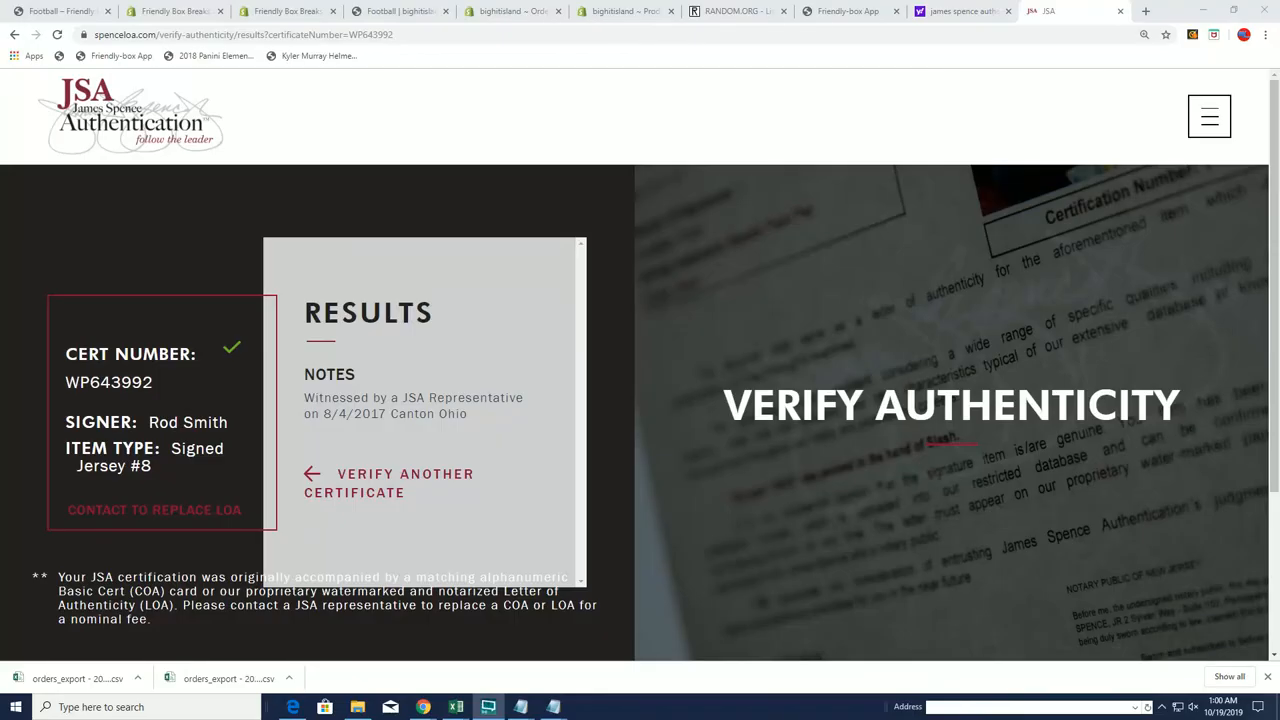
mouse_move(472, 417)
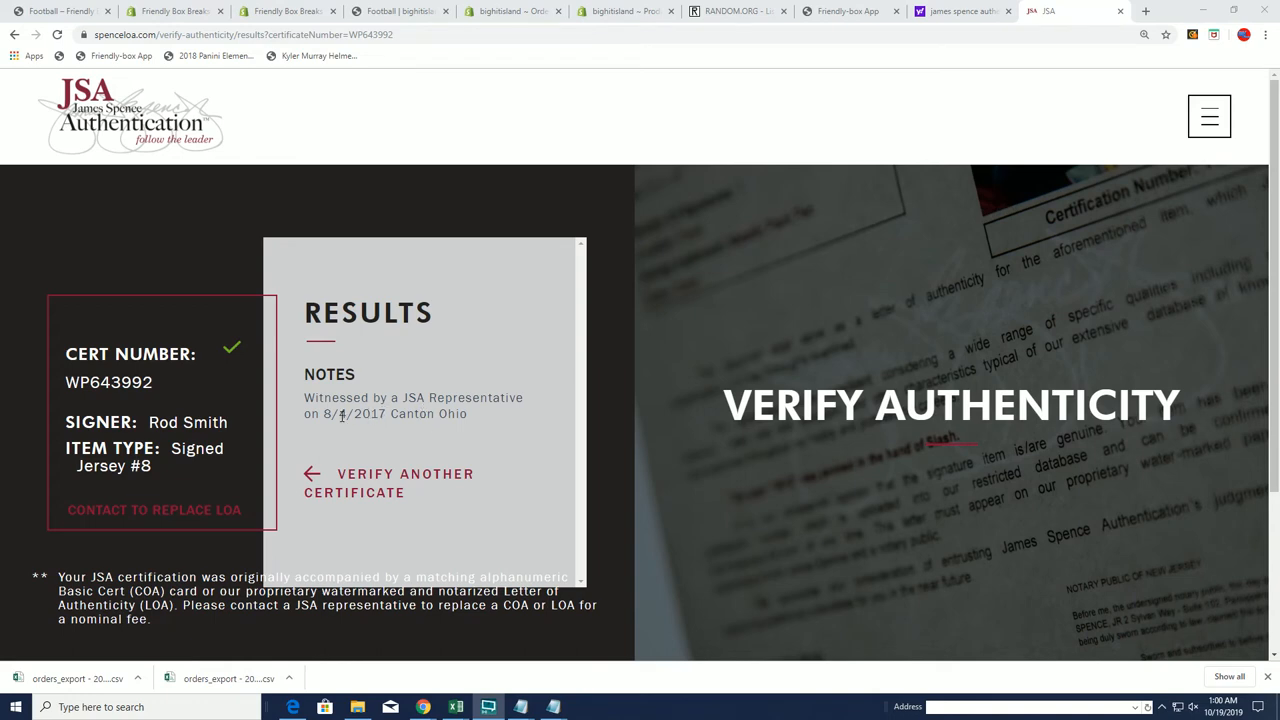
double_click(450, 398)
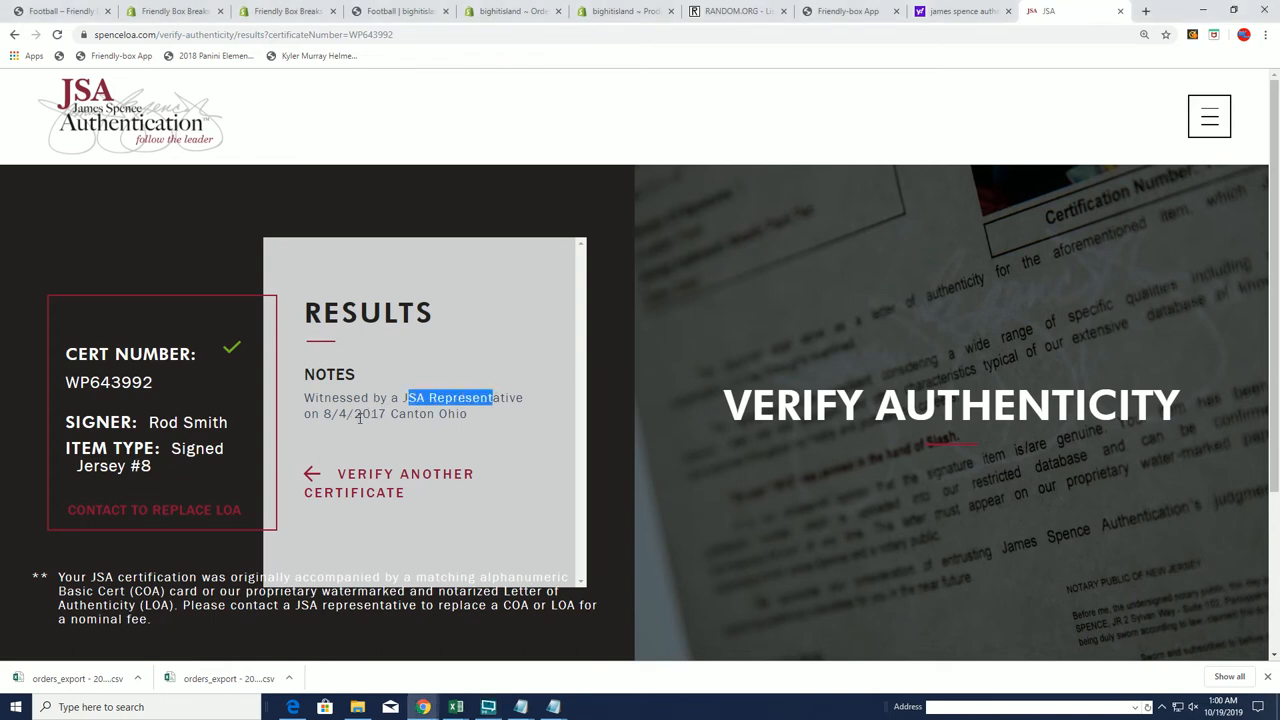